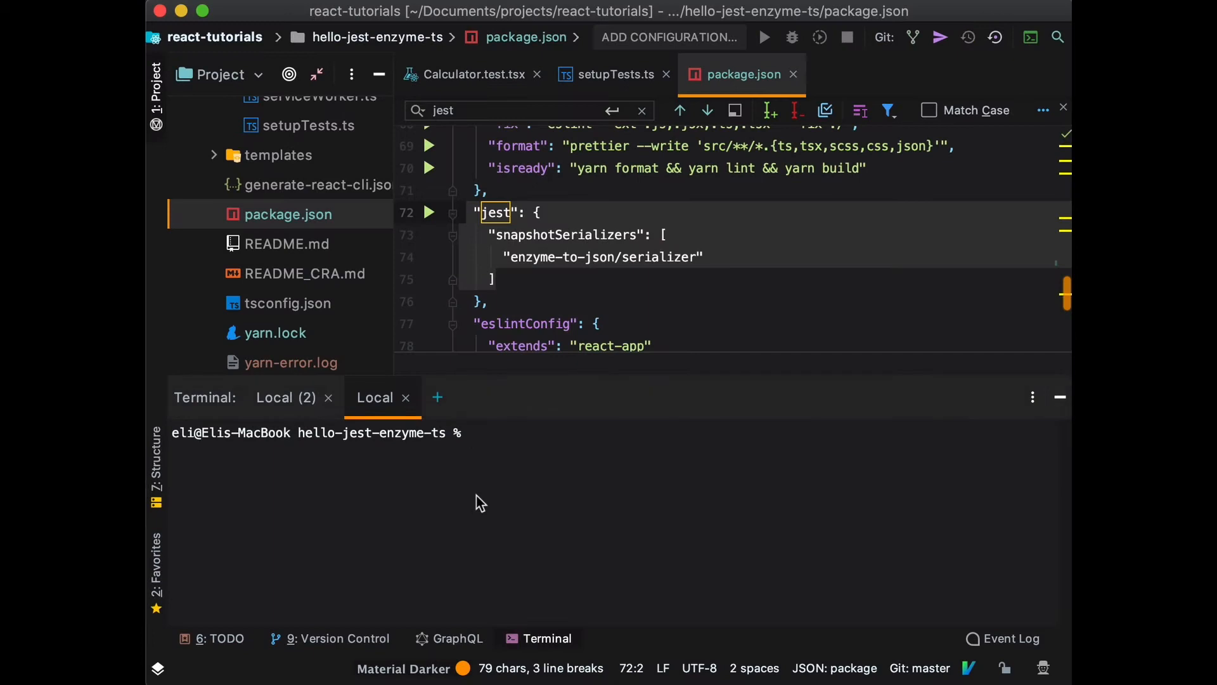
Run yarn test in the terminal, fixing the mistyped start command.
{"action": "type", "text": "yarn sta"}
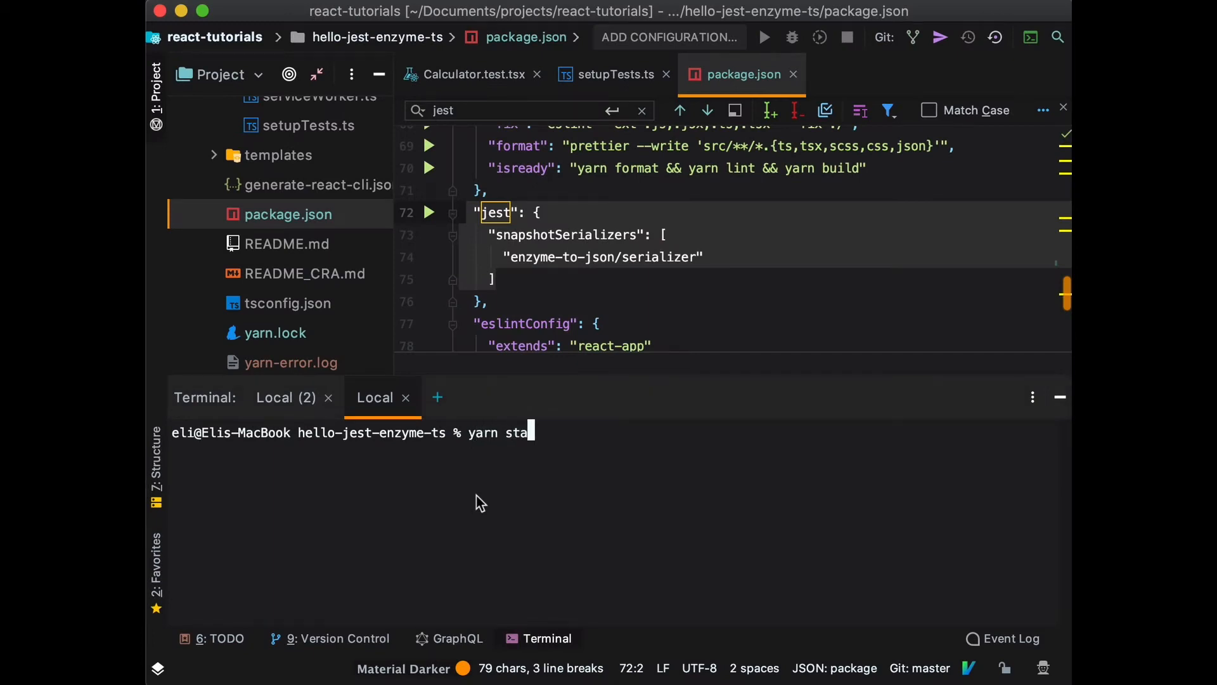
{"action": "key", "text": "Backspace"}
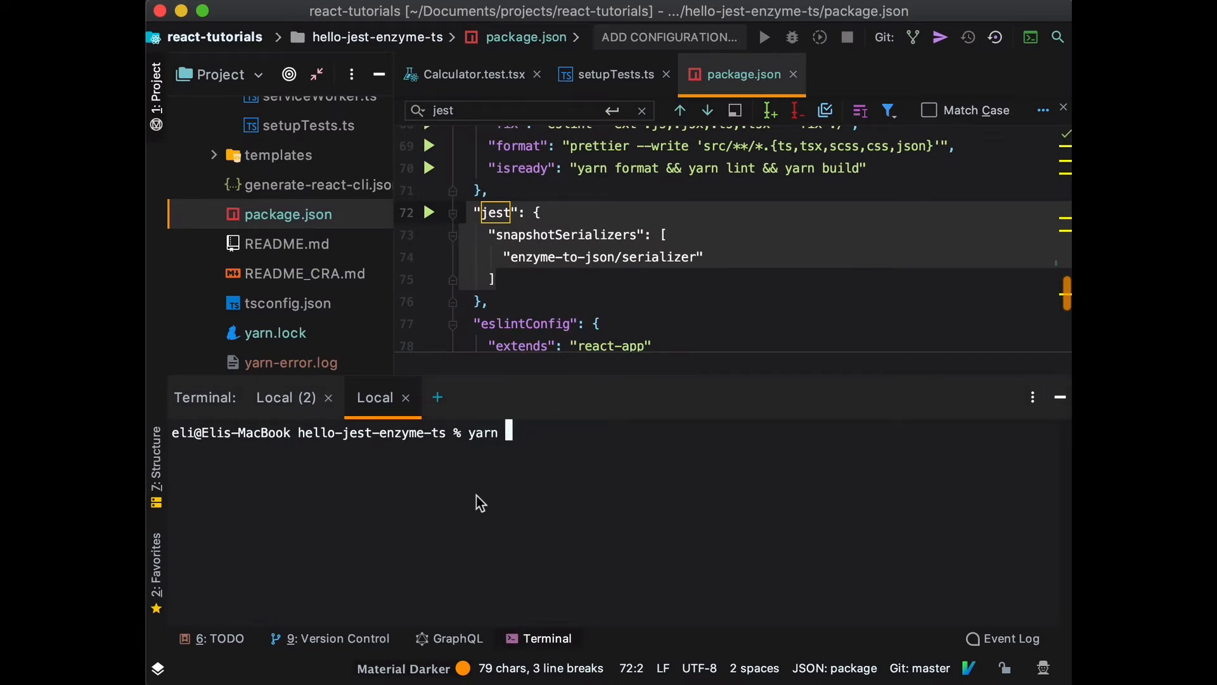
{"action": "type", "text": "test"}
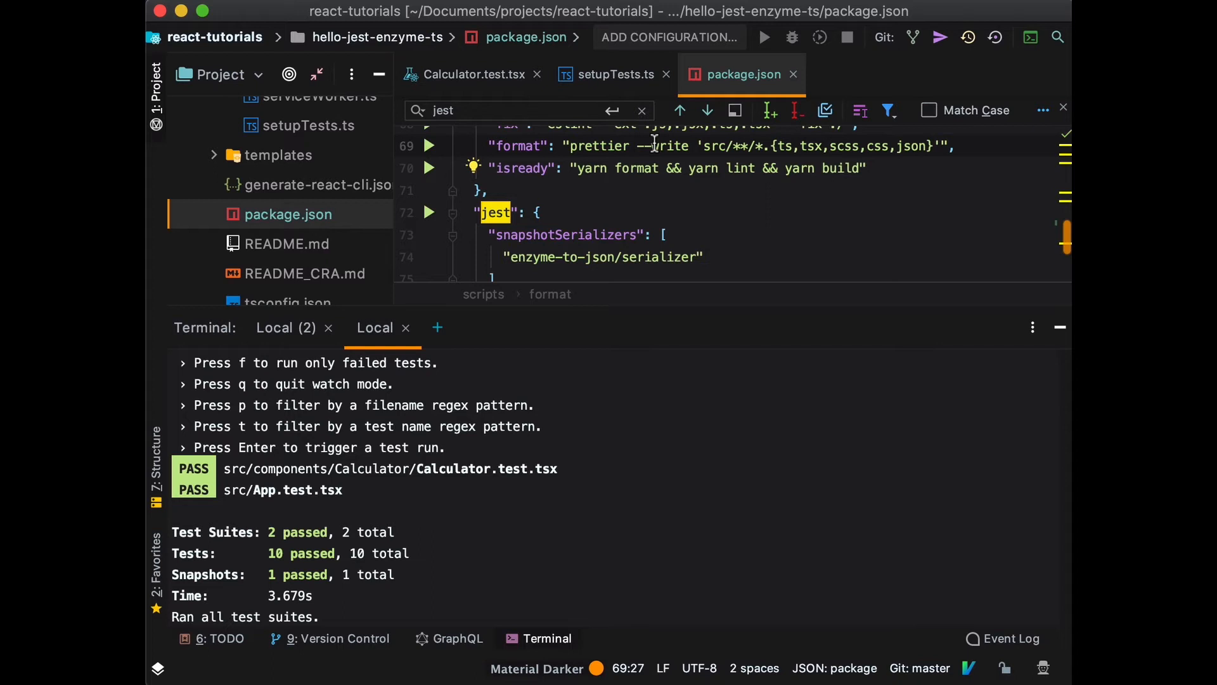
{"action": "mouse_move", "coordinate": [647, 131]}
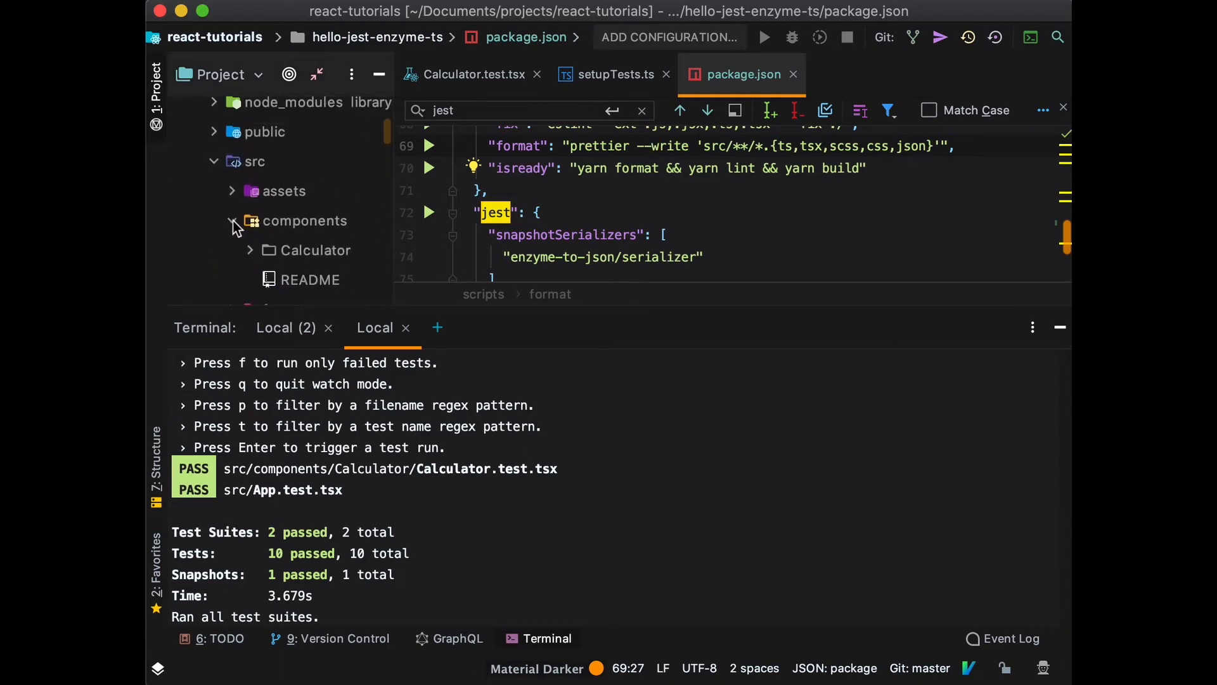
Expand the Calculator folder and its __snapshots__ folder to view saved snapshots.
{"action": "left_click", "coordinate": [469, 73]}
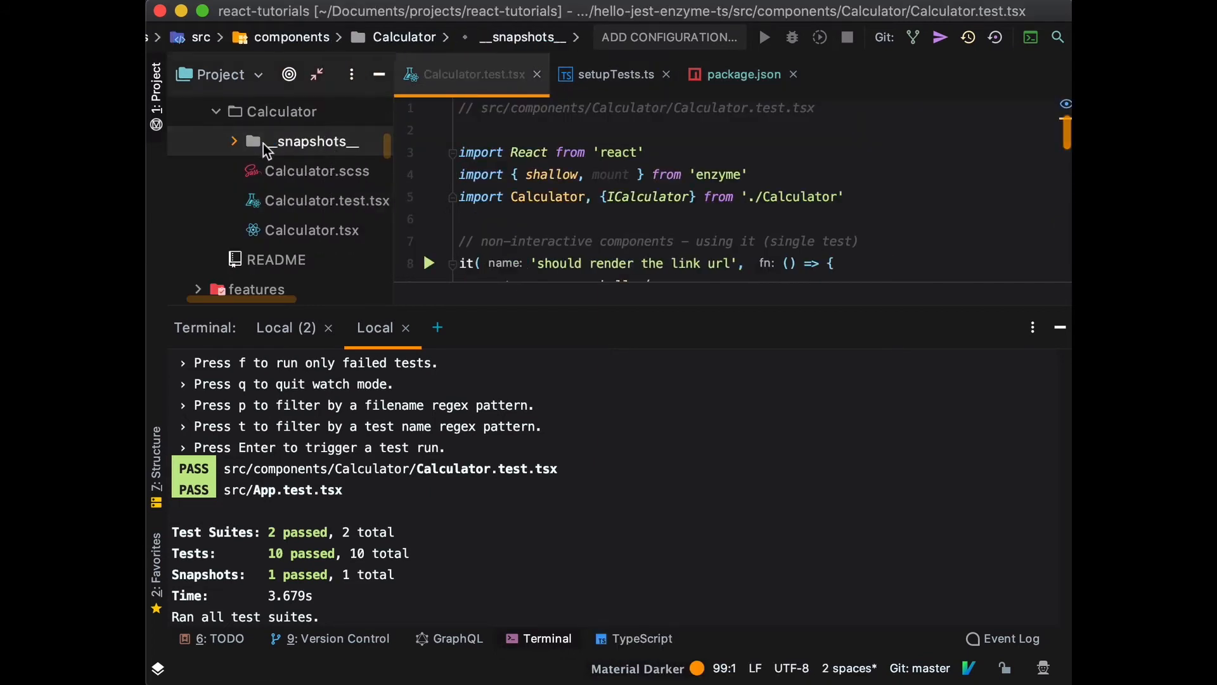
{"action": "left_click", "coordinate": [233, 141]}
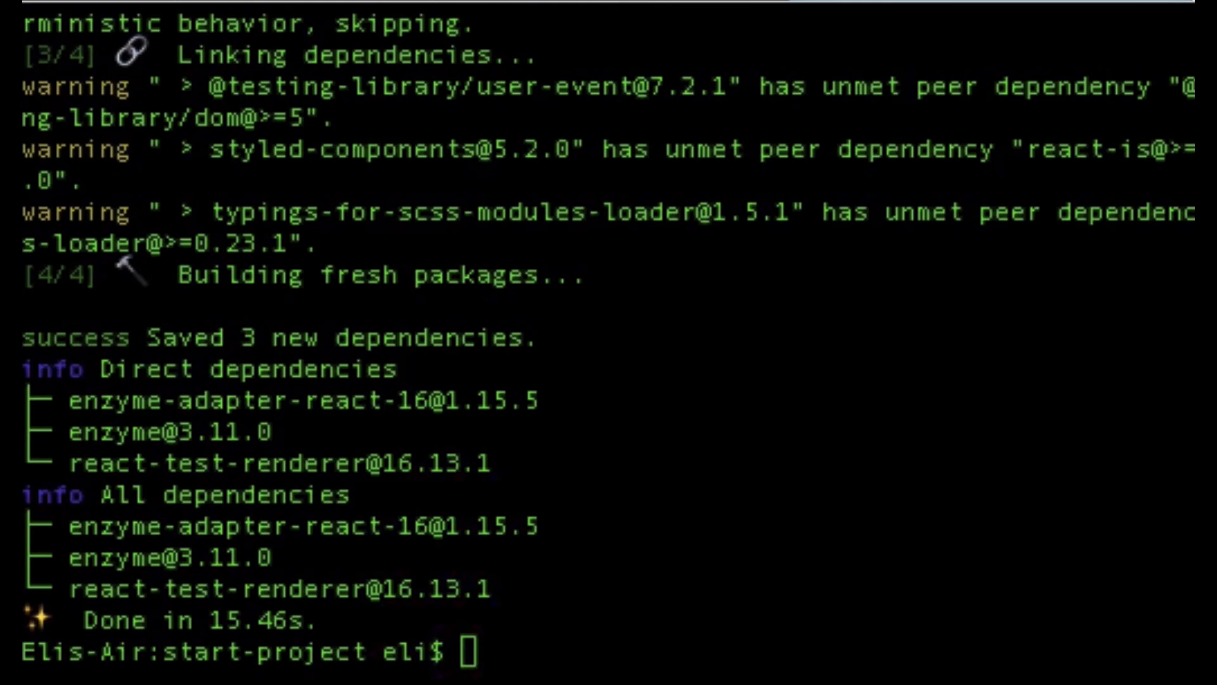
{"action": "mouse_move", "coordinate": [896, 532]}
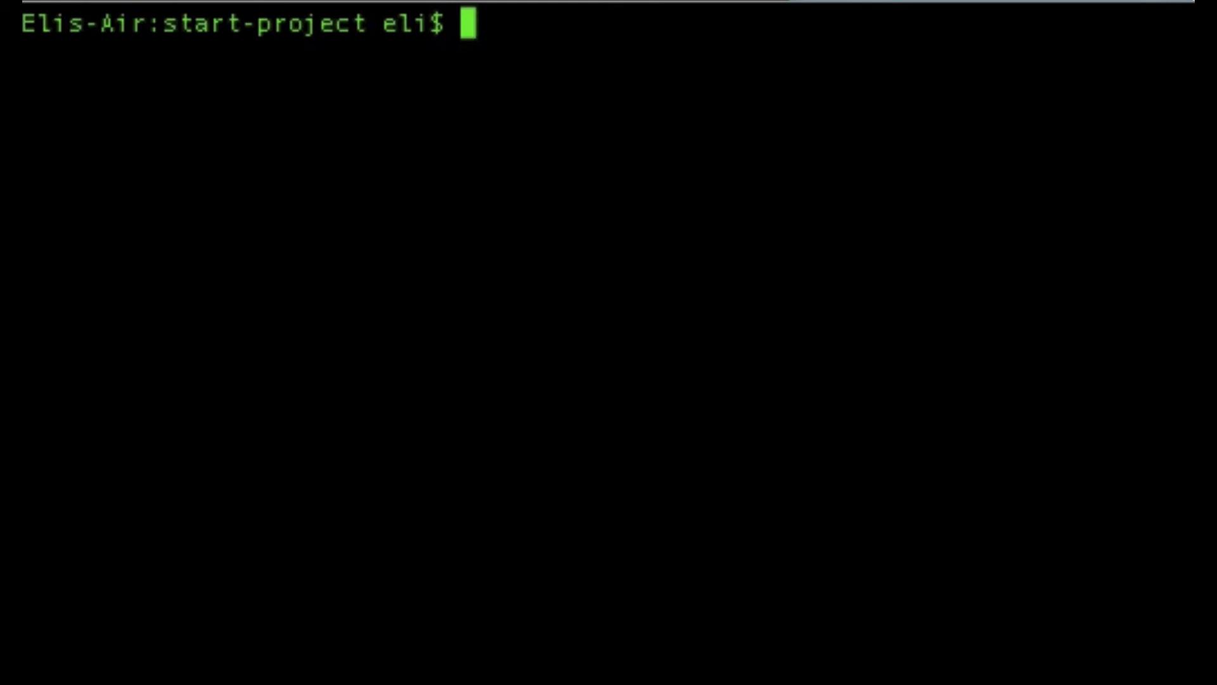
Type the dev-dependency install command 'yarn add -D enzyme-to-json' at the prompt.
{"action": "type", "text": "yarn add"}
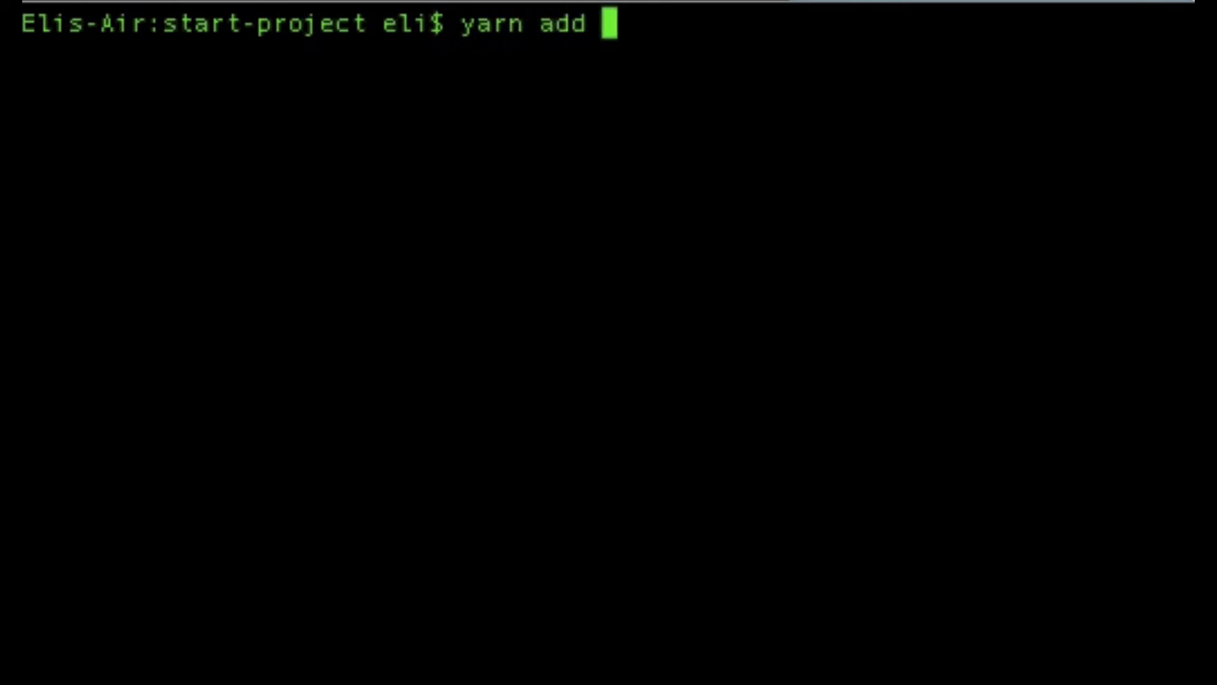
{"action": "type", "text": "-D"}
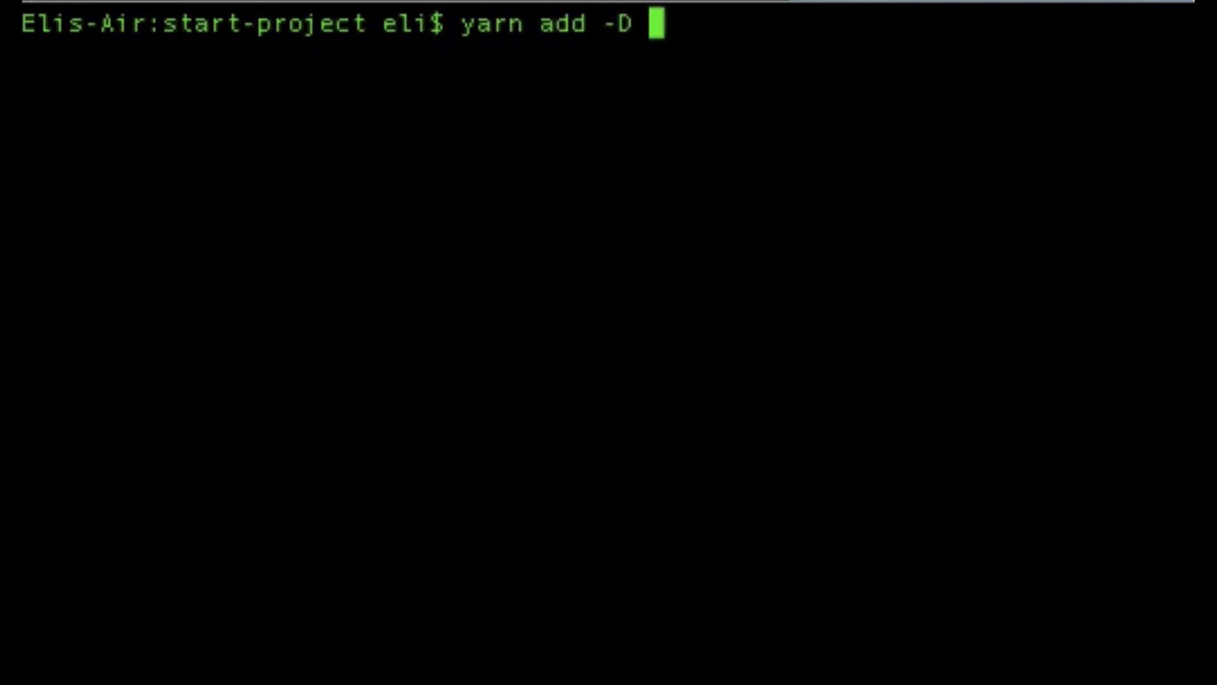
{"action": "type", "text": "enzyme-t"}
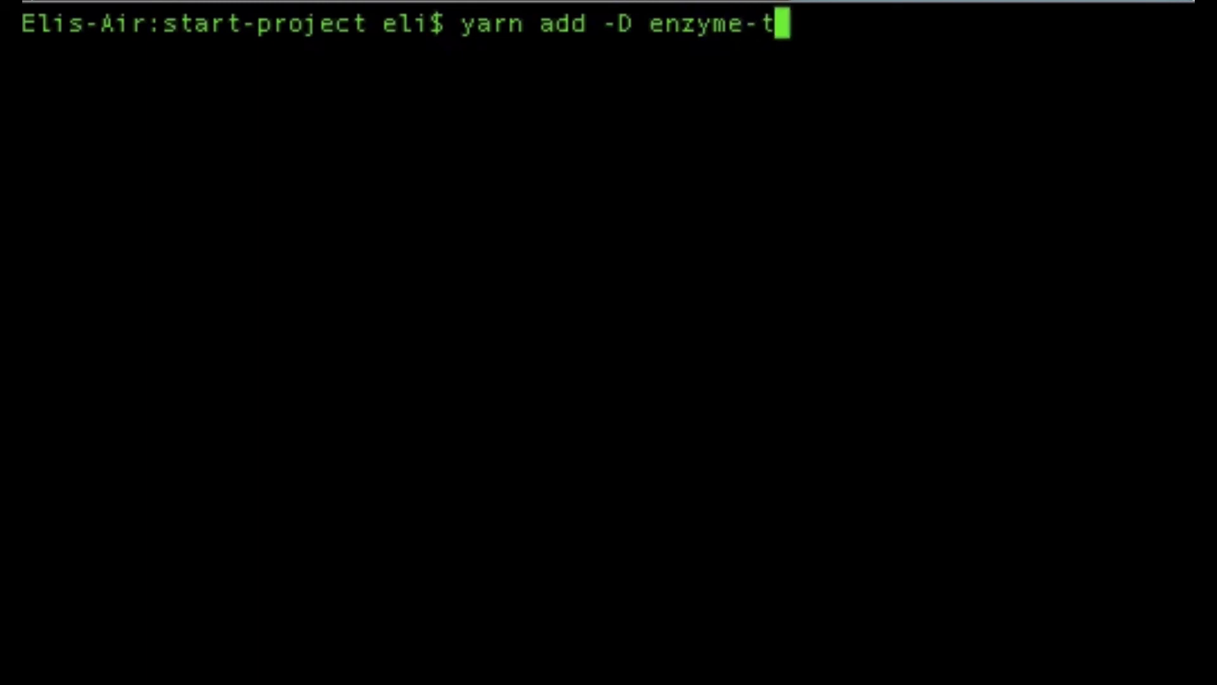
{"action": "type", "text": "o-ja"}
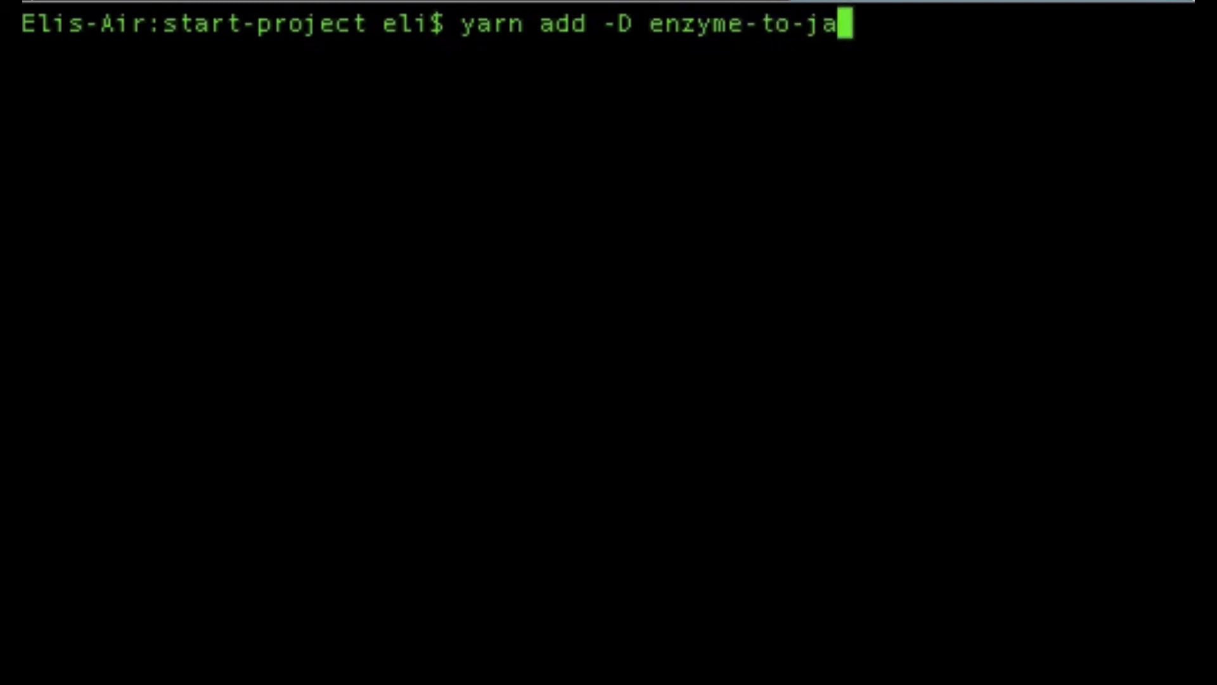